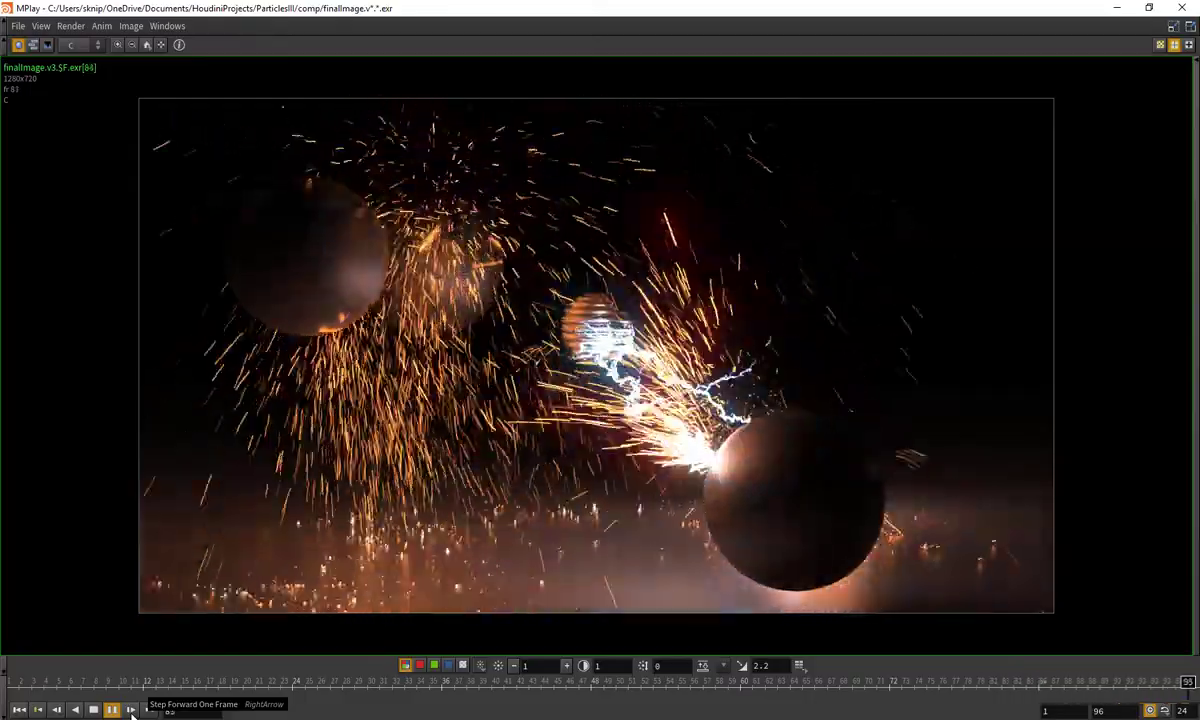
Step: Bring the Houdini window with the branching lightning curve network to the front
click(128, 710)
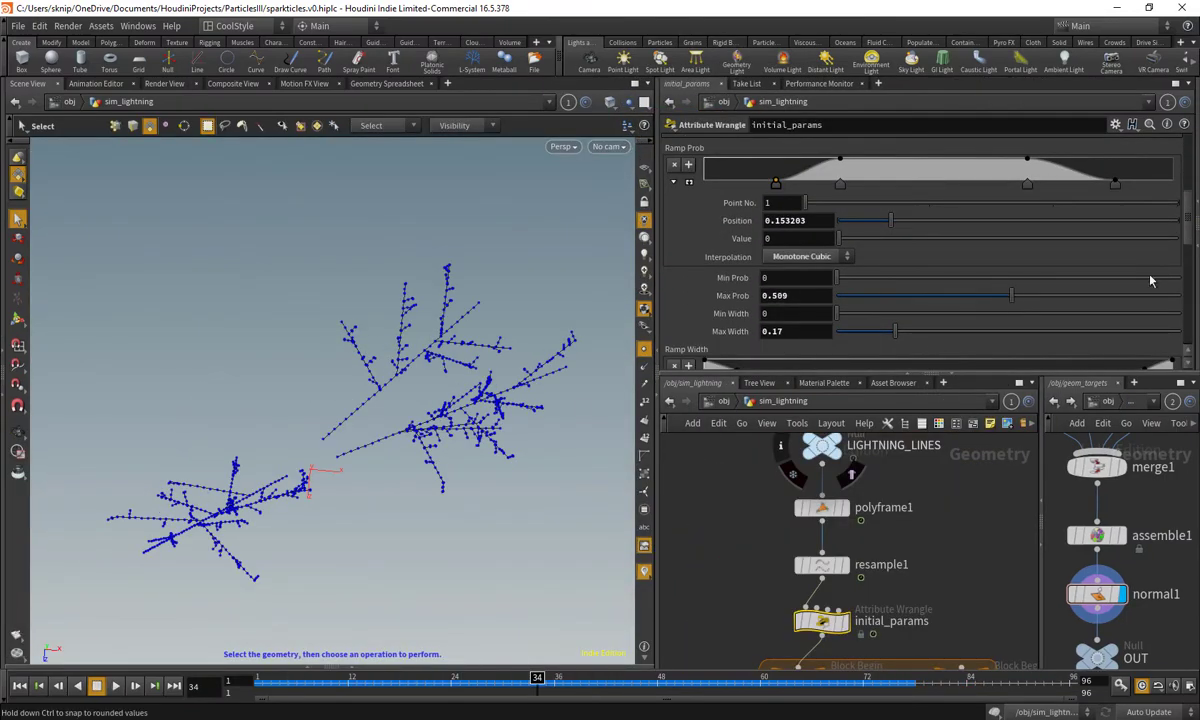
Step: Return to the MPlay window showing lightning arcing between the two spheres
click(822, 536)
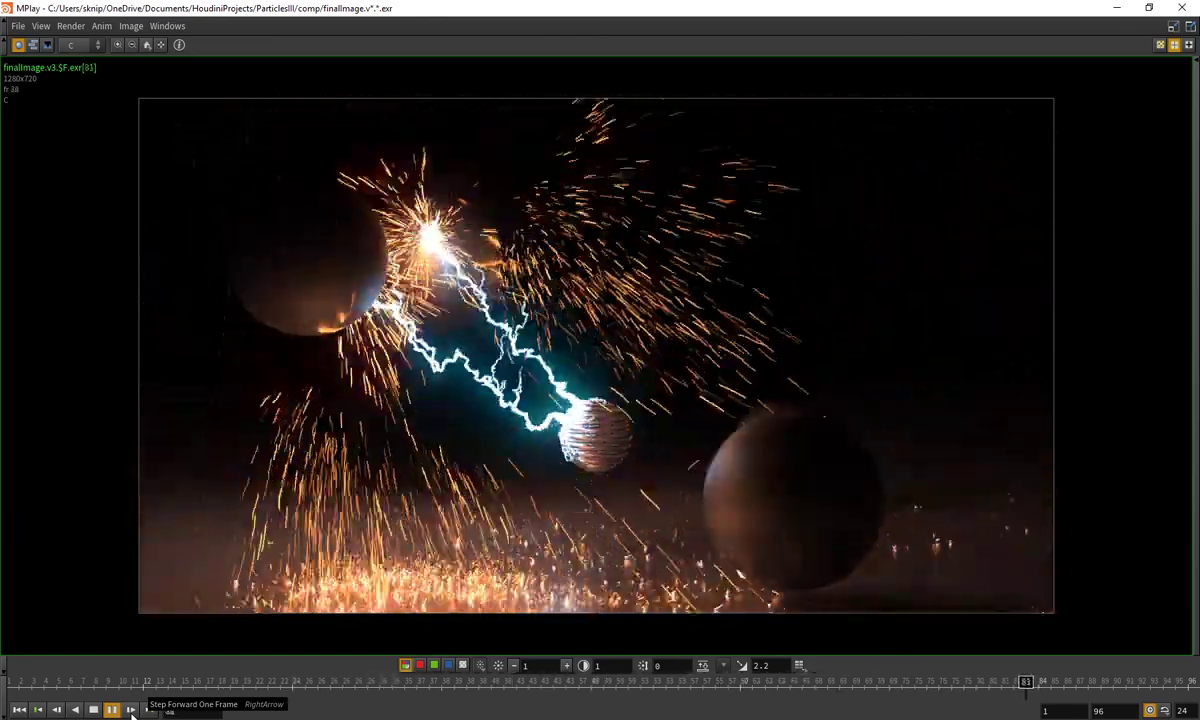
click(132, 710)
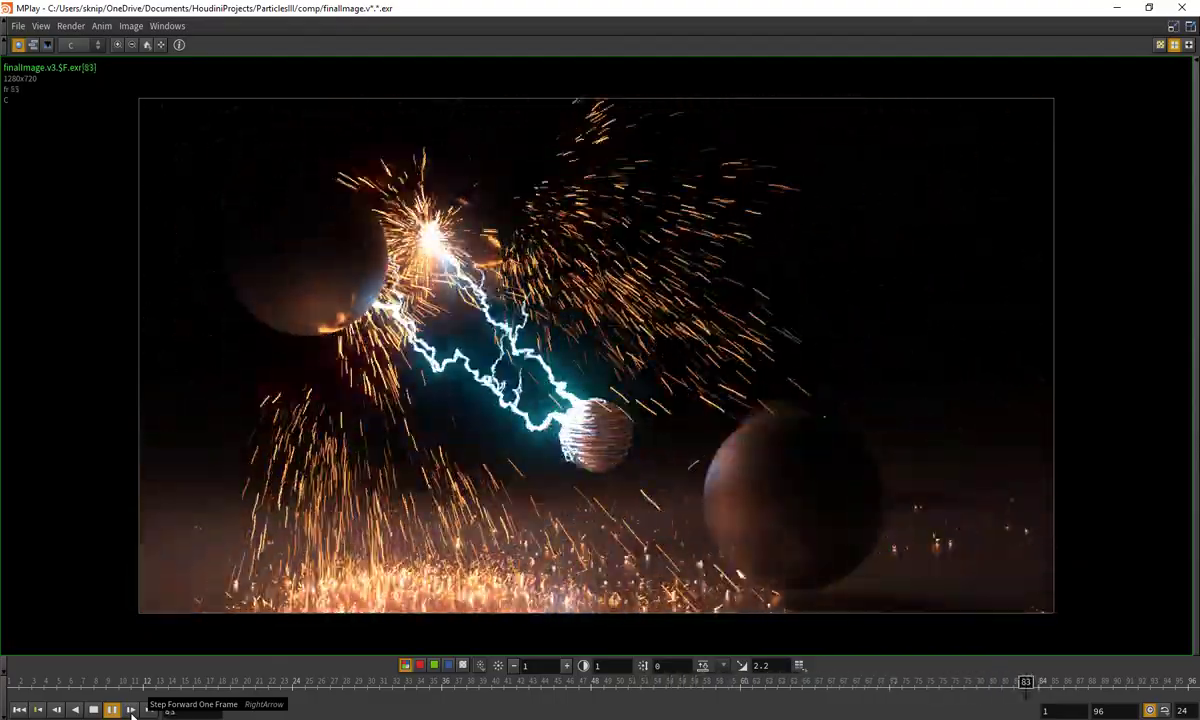